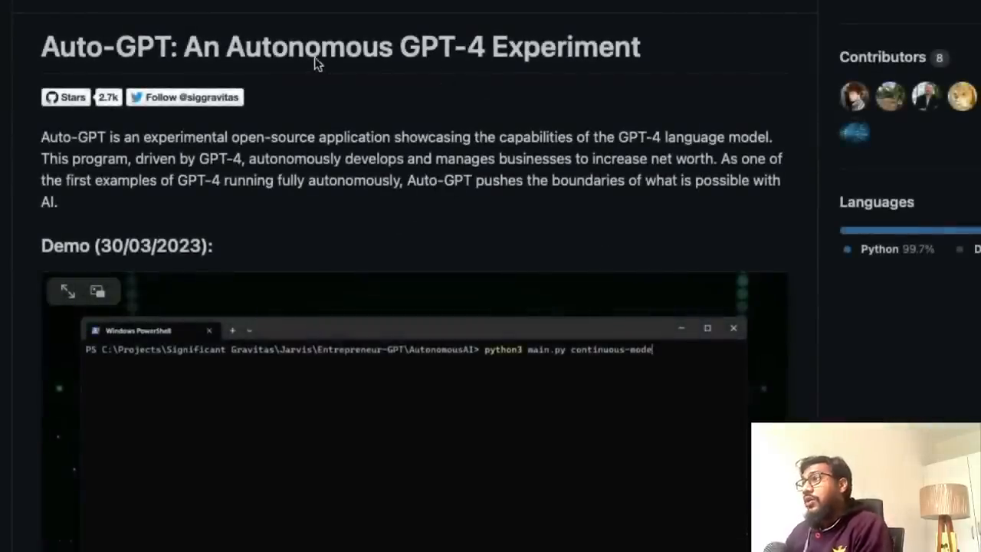
mouse_move(135, 178)
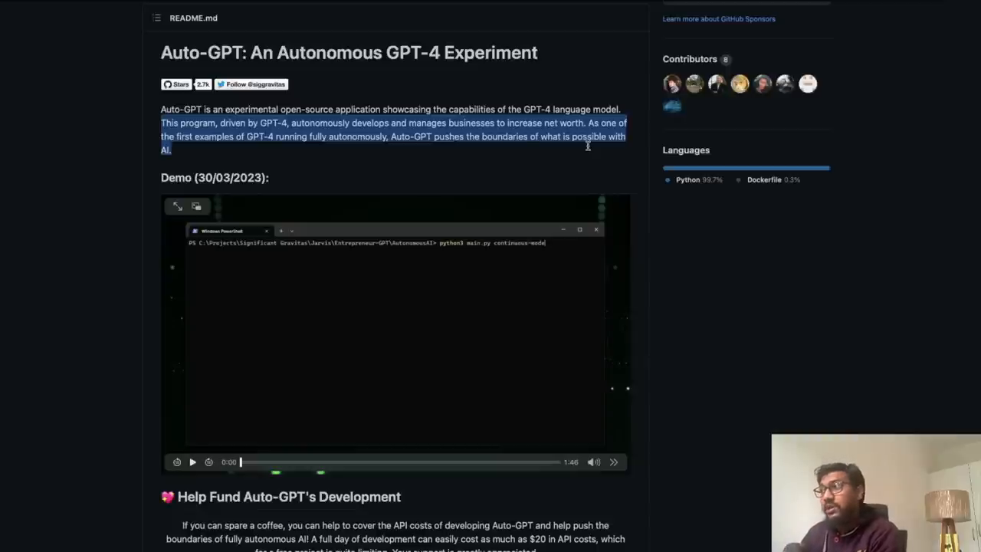
mouse_move(535, 136)
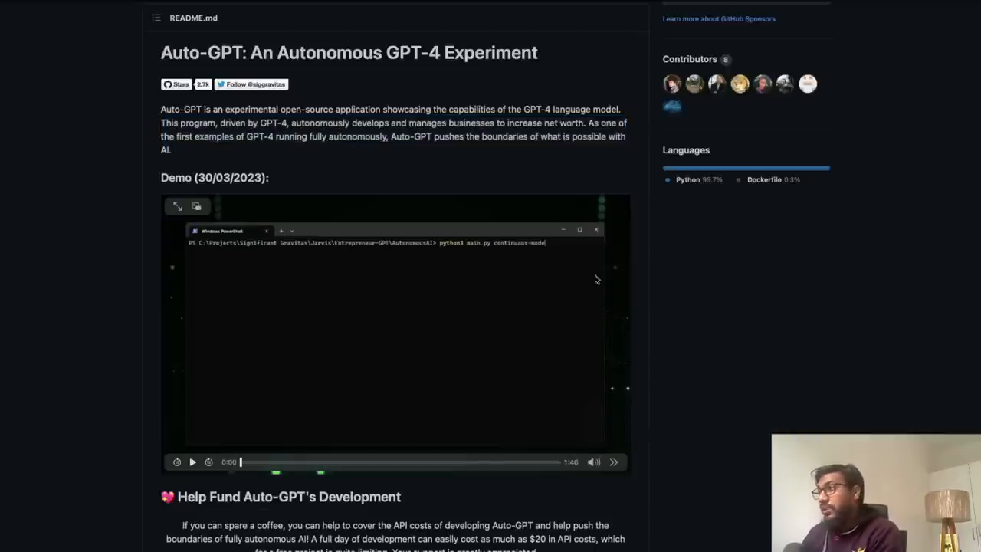
Play the README demo video enlarged and pause it while Chef-GPT's setup is explained.
click(193, 462)
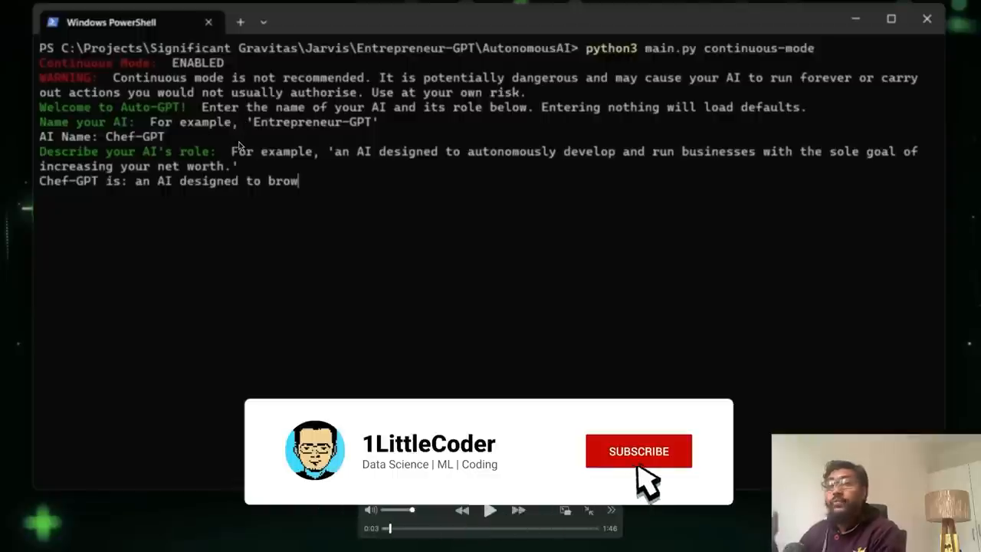
click(637, 451)
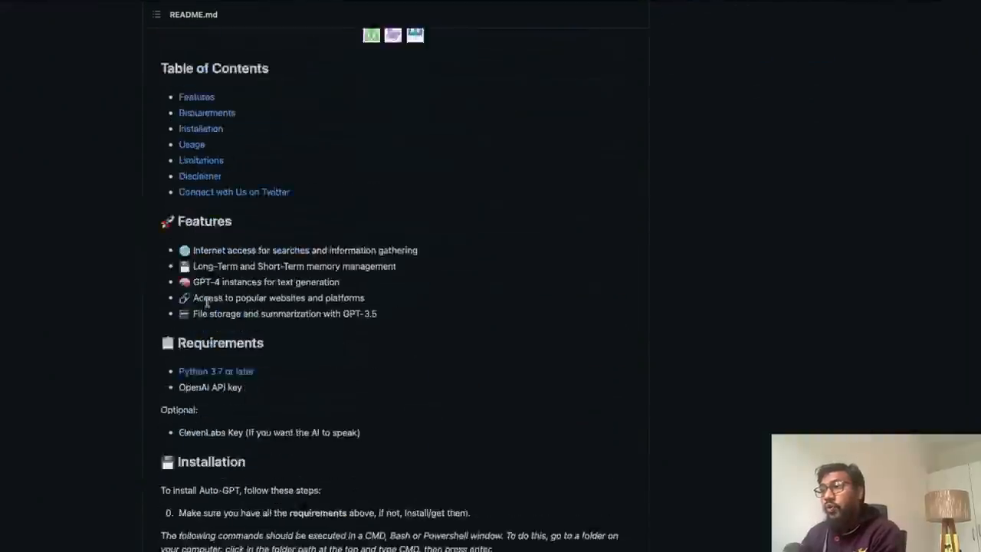
scroll(down, 3)
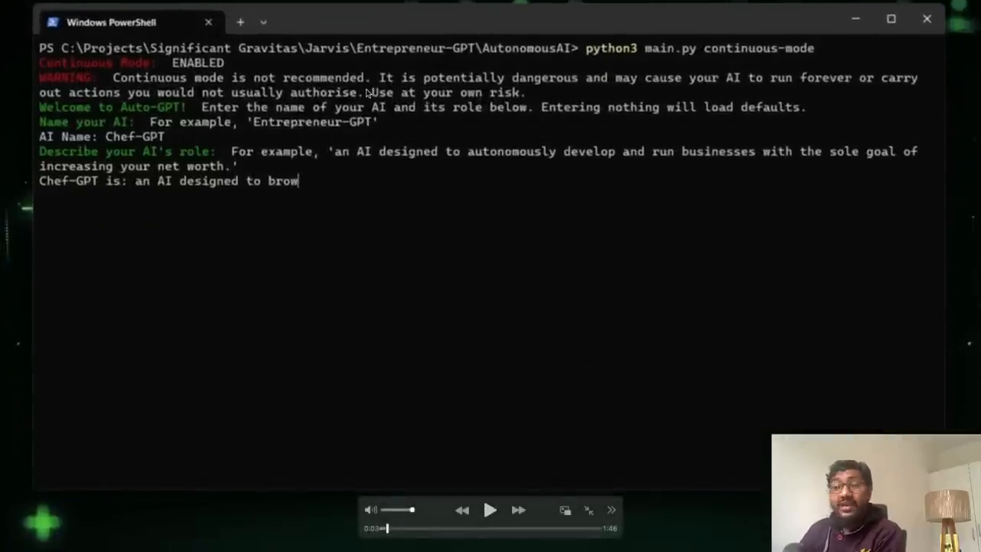
mouse_move(264, 135)
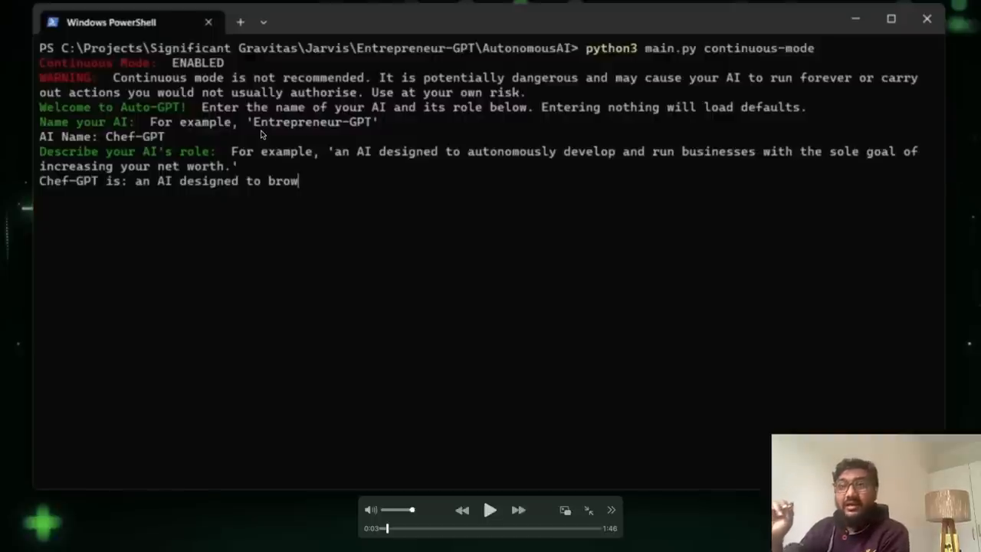
mouse_move(515, 118)
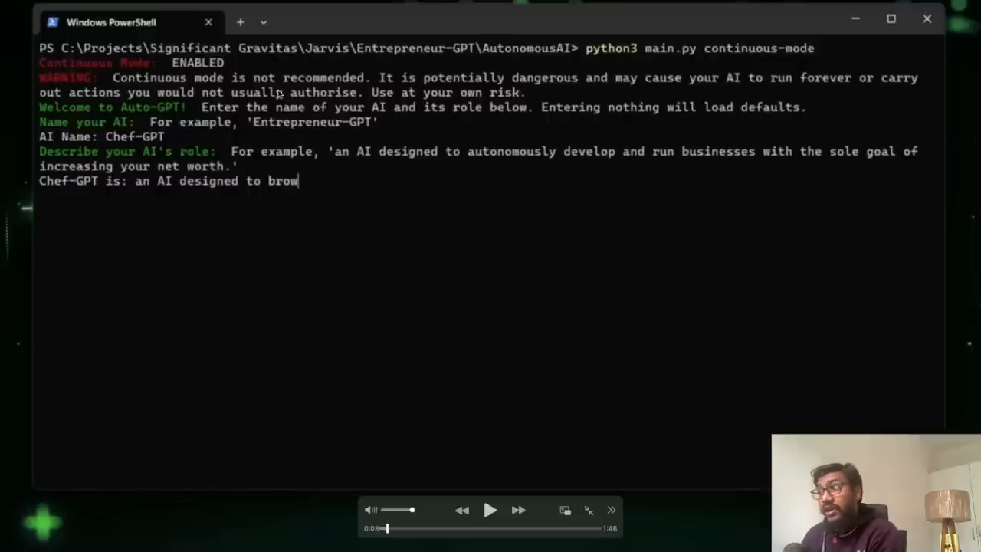
mouse_move(198, 187)
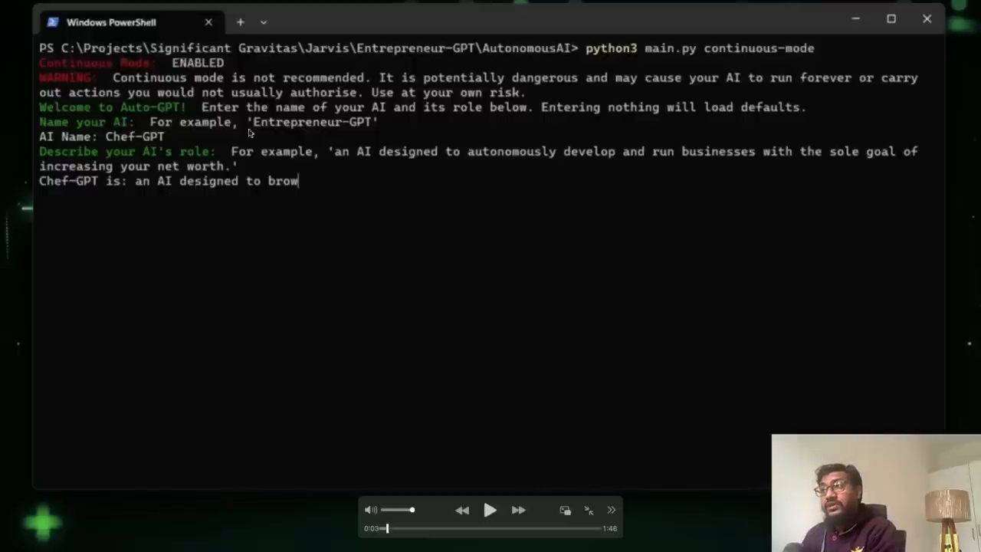
mouse_move(423, 159)
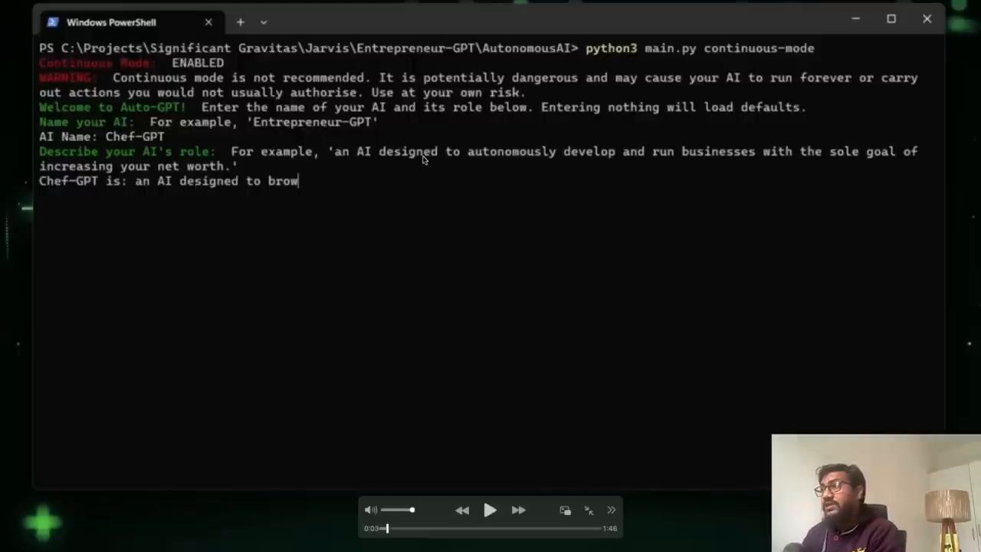
mouse_move(736, 156)
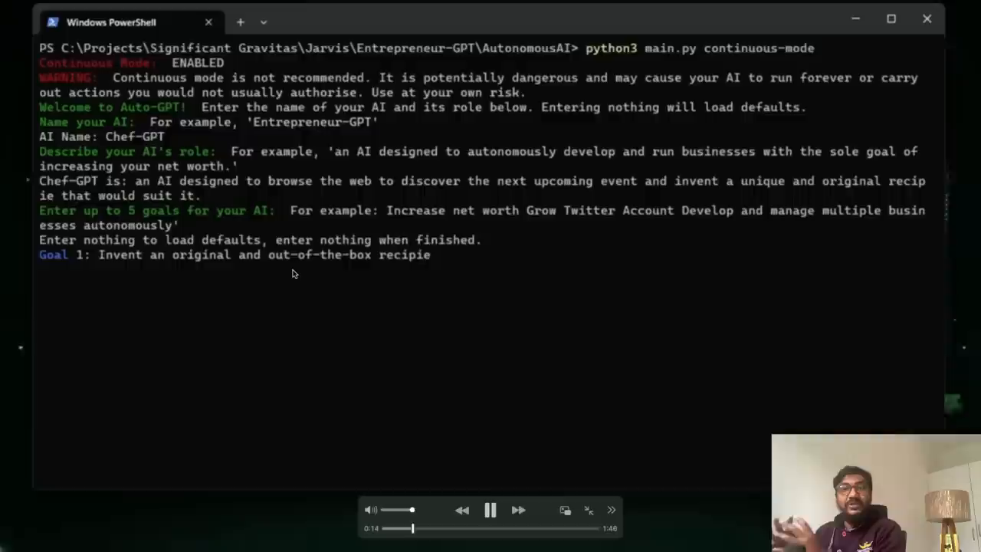
Let the demo run as Chef-GPT's goals about a current event and saving the recipe are entered.
text(to suit a current event, such as Easter.)
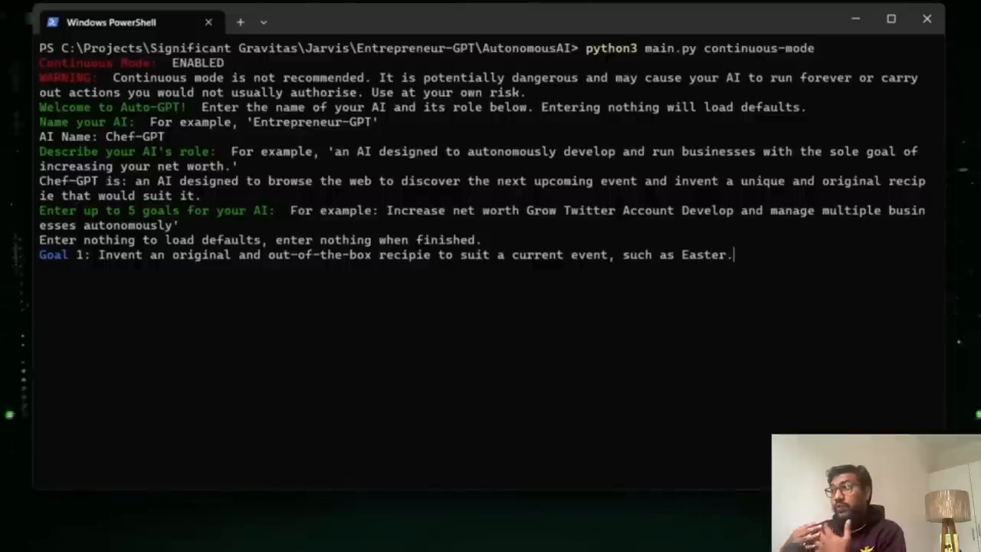
text(Save the resulting recipie to file.)
text(Shutdown upon achieving your goal.)
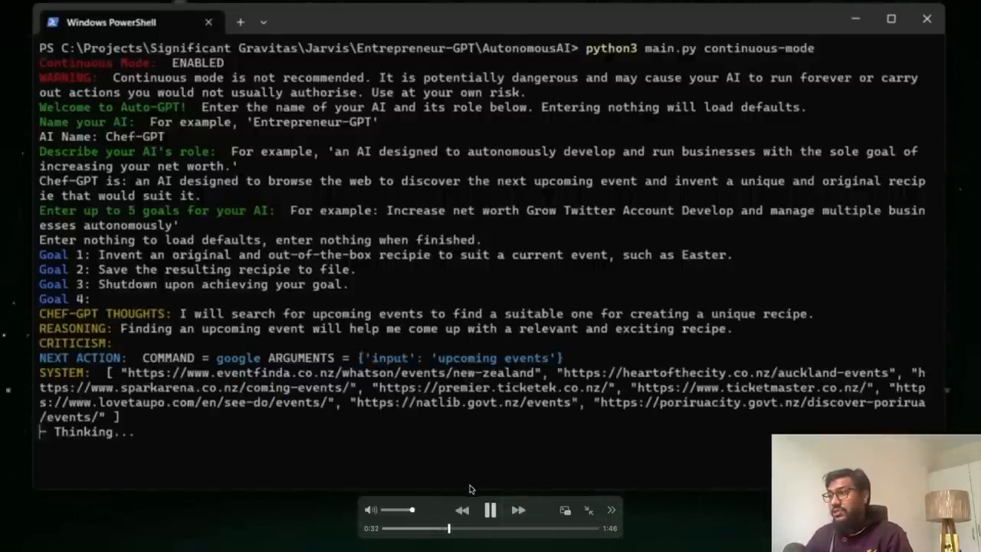
Pause the demo on Chef-GPT's event search results, then resume it to watch the website summaries.
click(490, 509)
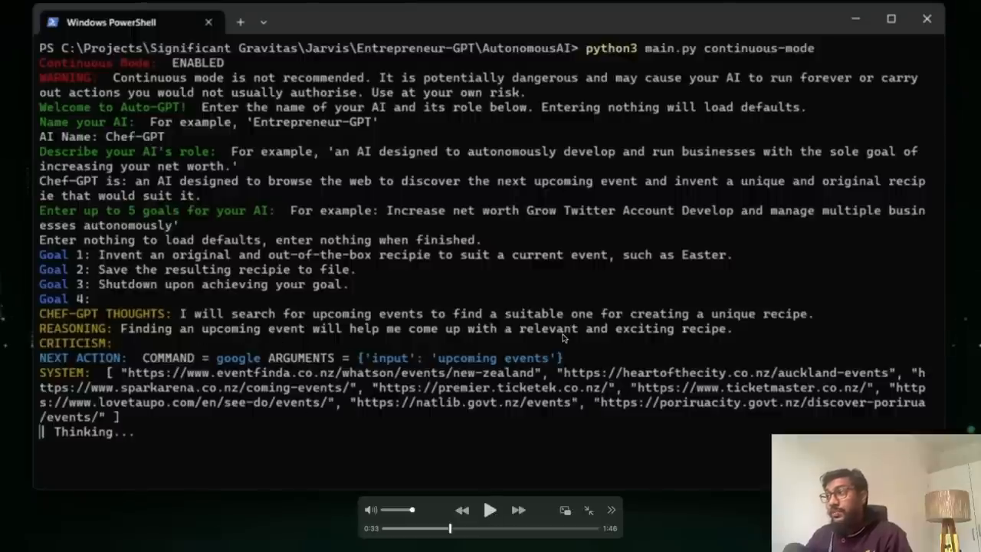
mouse_move(724, 325)
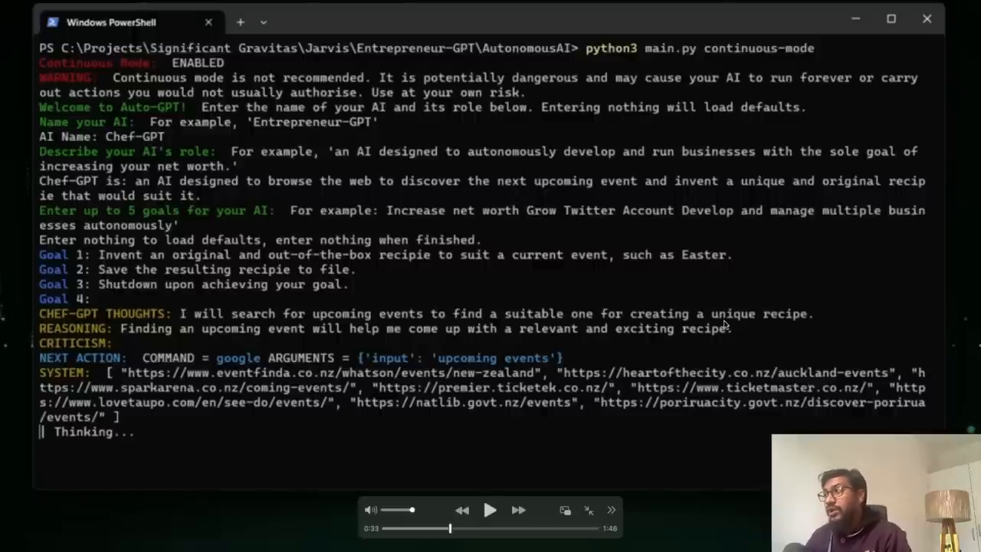
mouse_move(800, 322)
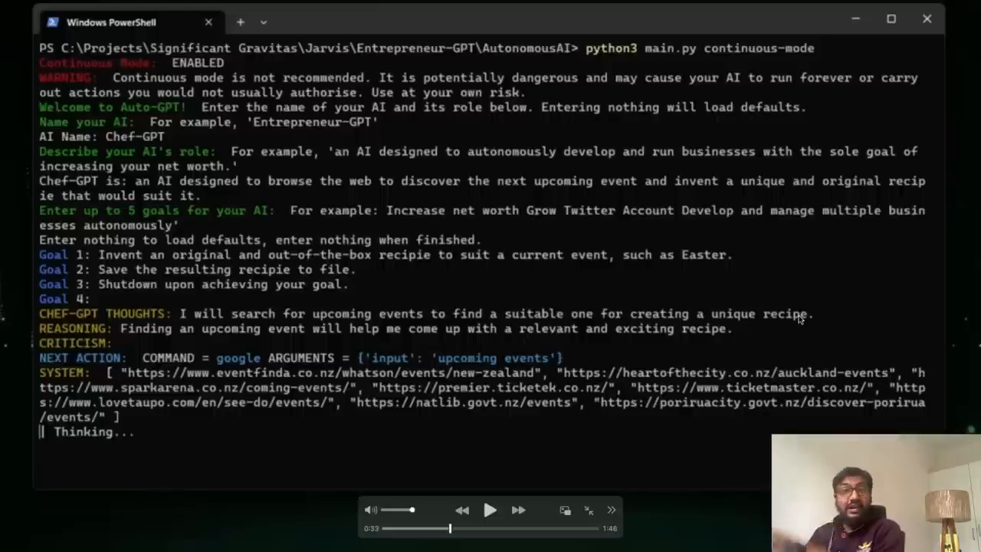
mouse_move(693, 295)
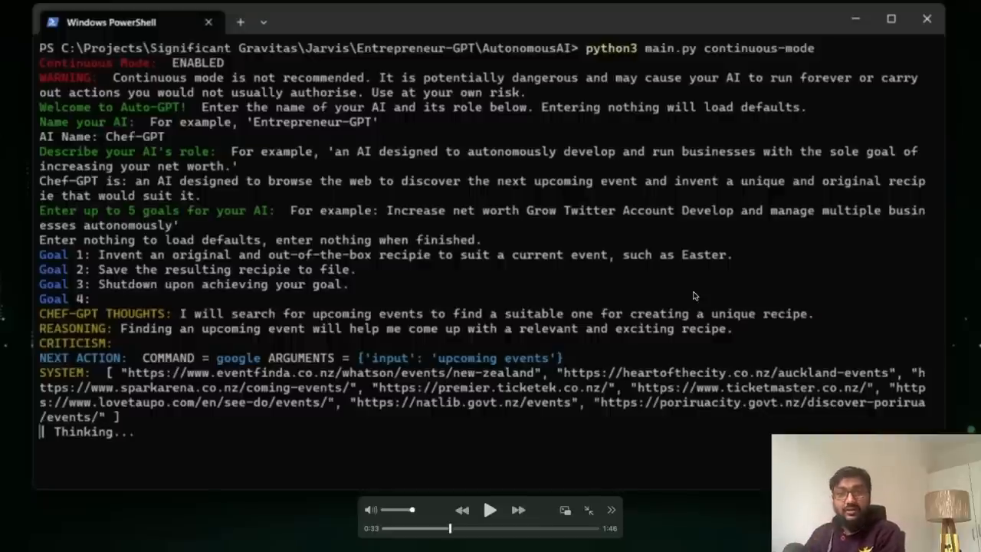
mouse_move(670, 305)
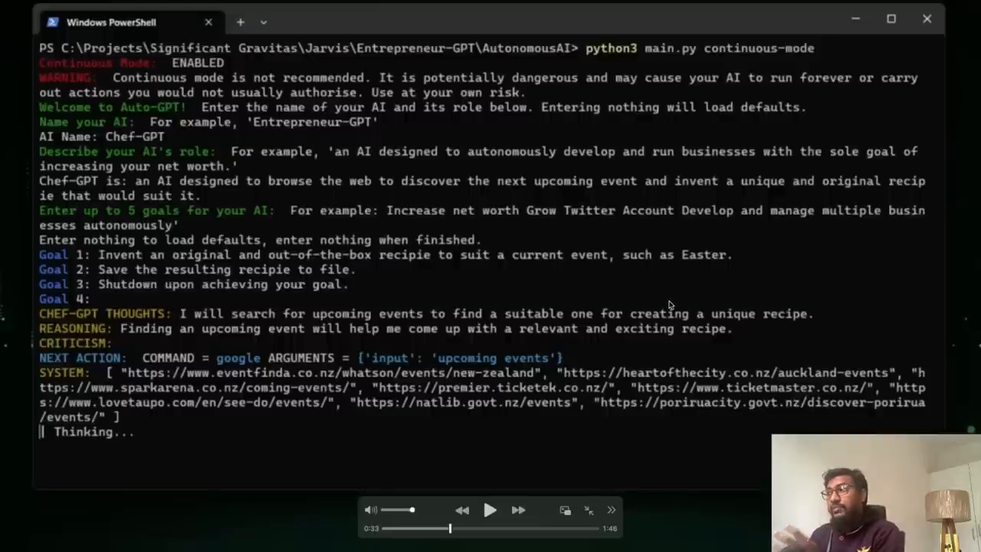
mouse_move(187, 361)
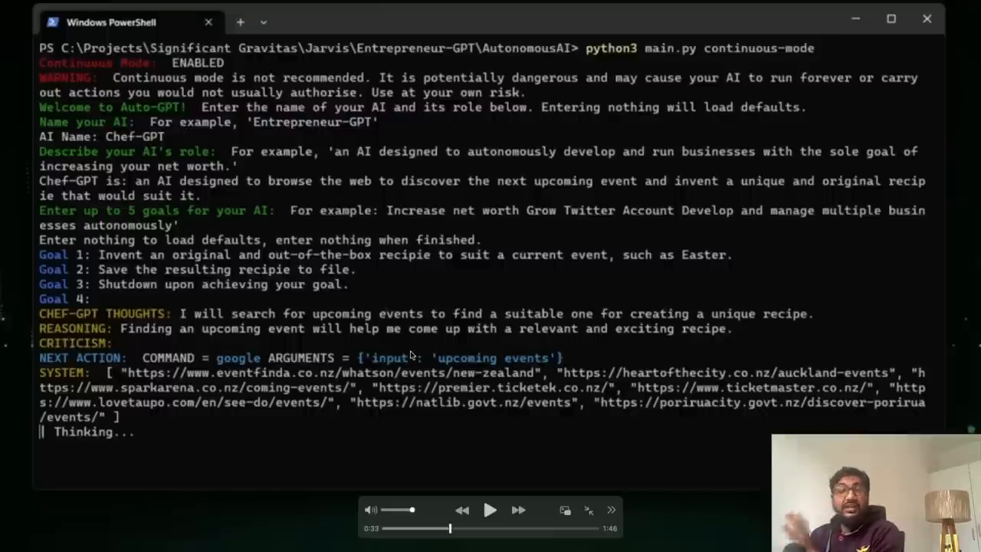
mouse_move(640, 389)
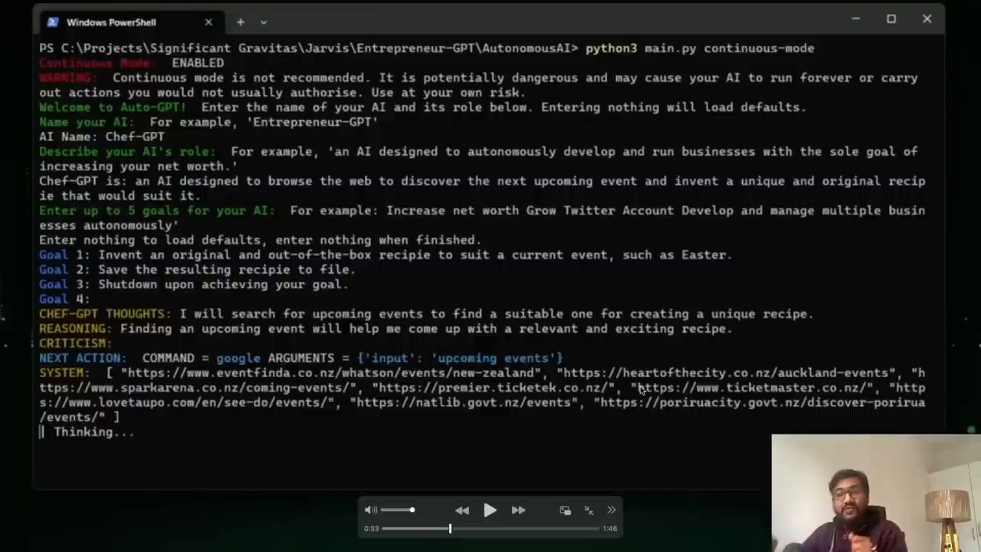
click(490, 509)
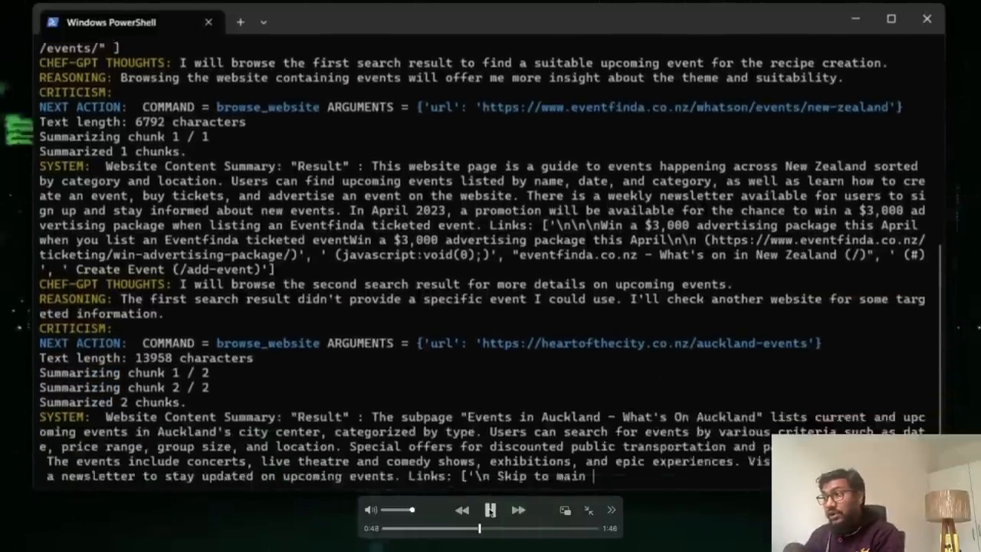
Step through the demo, pausing on the 'April 2023 events' search and on Chef-GPT's latest output.
click(491, 508)
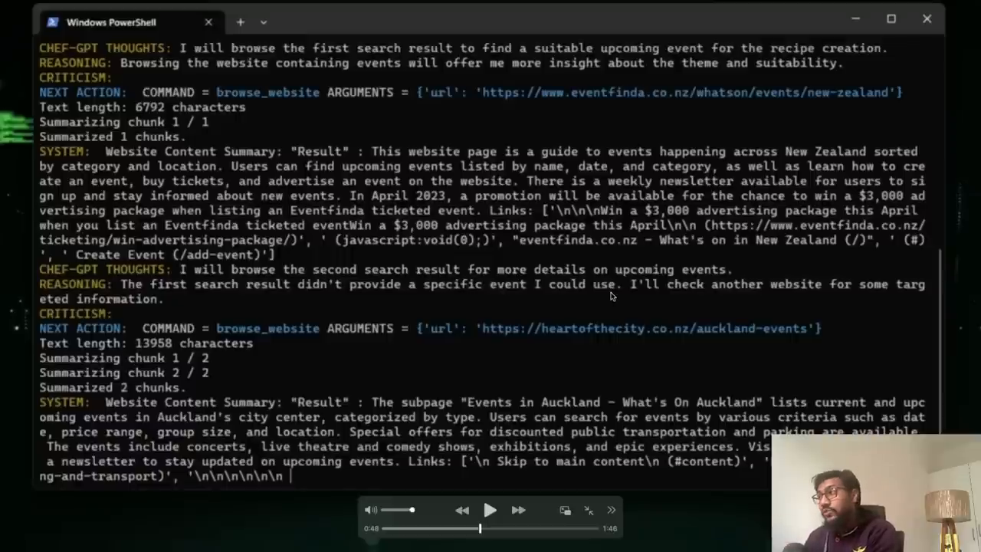
mouse_move(426, 306)
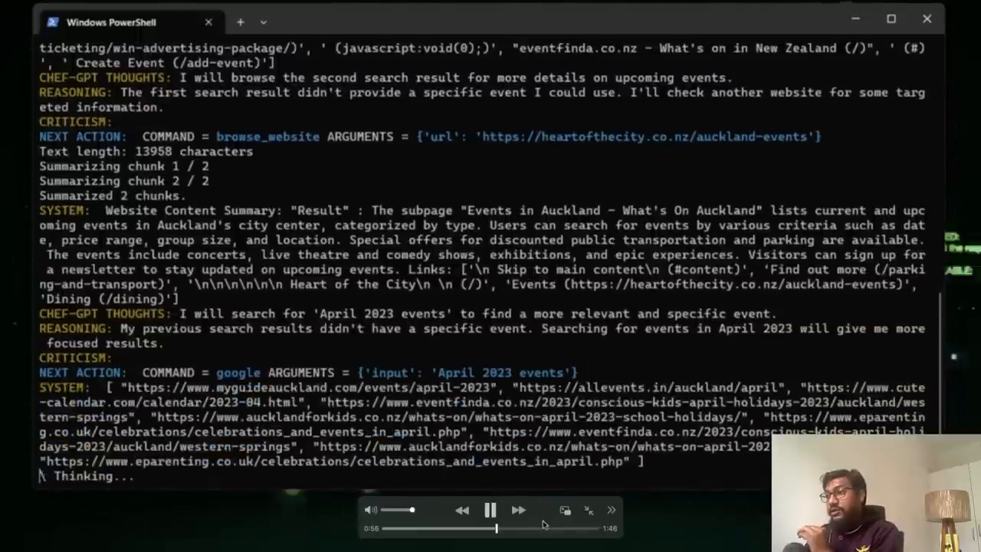
click(490, 509)
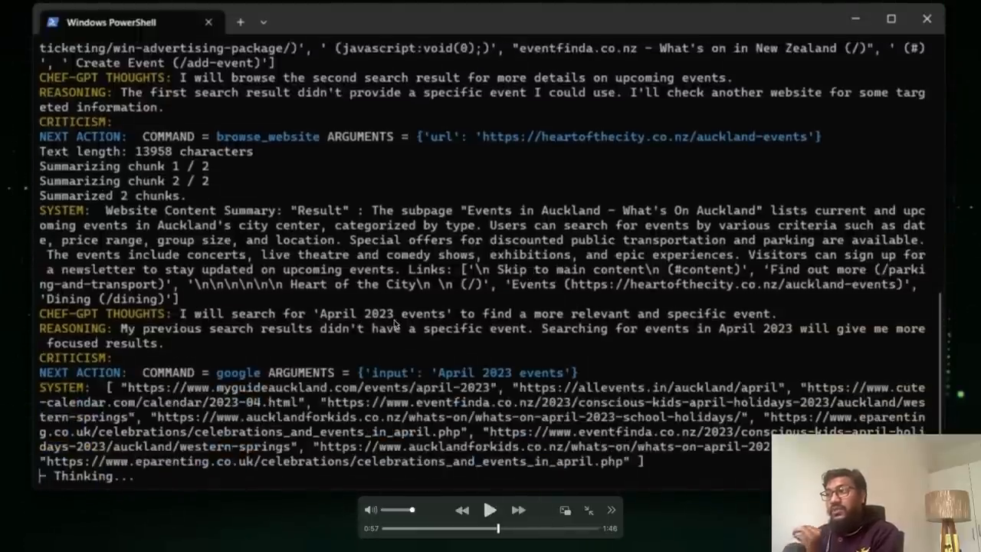
mouse_move(466, 324)
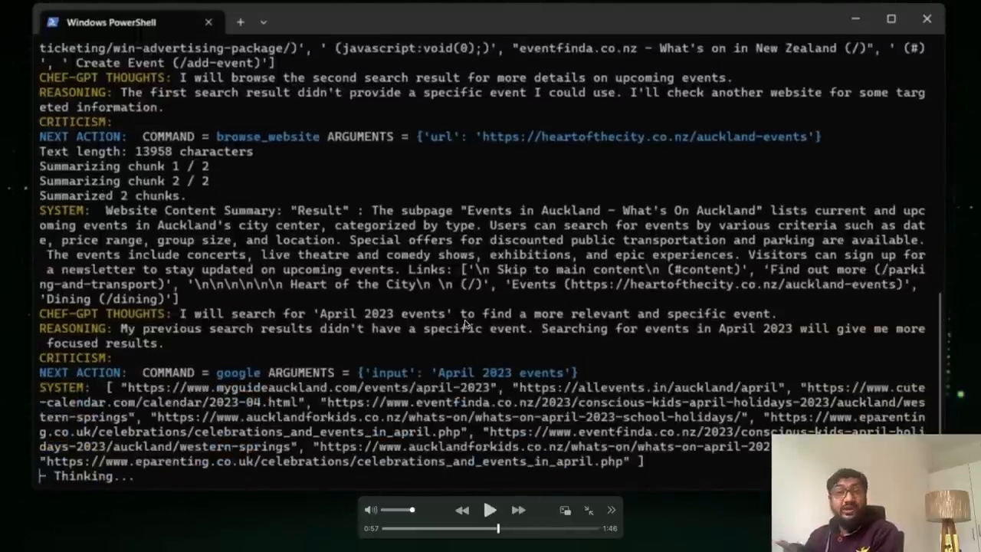
mouse_move(742, 322)
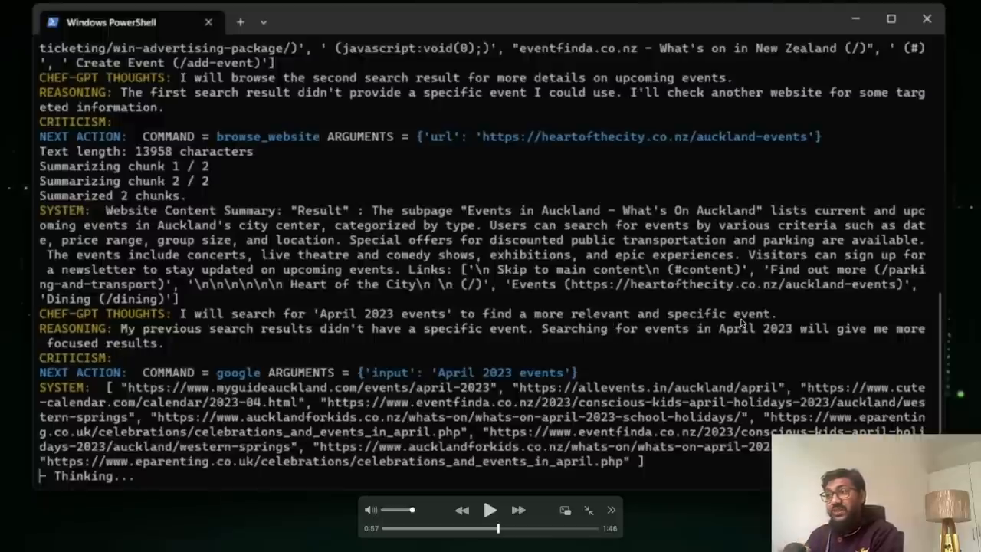
mouse_move(237, 350)
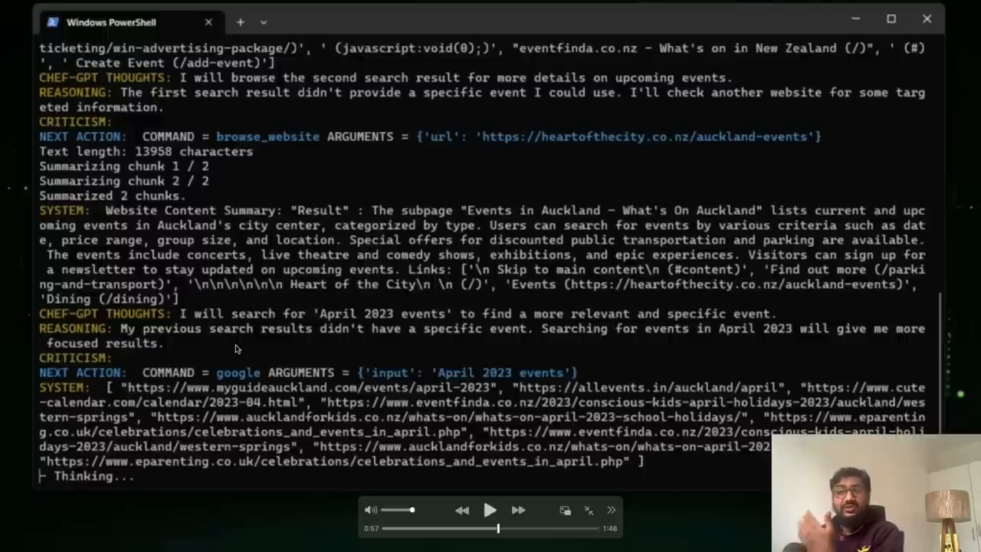
mouse_move(435, 511)
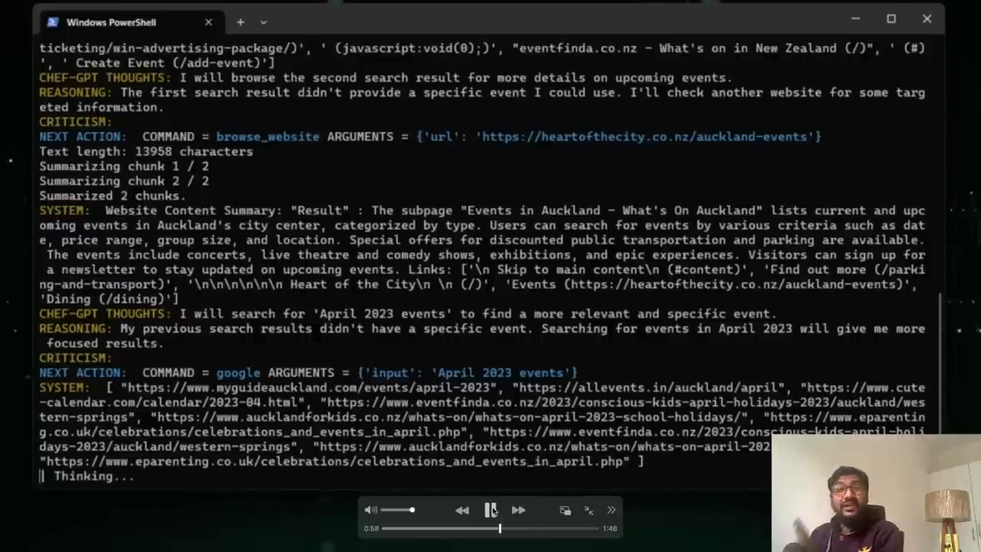
click(491, 508)
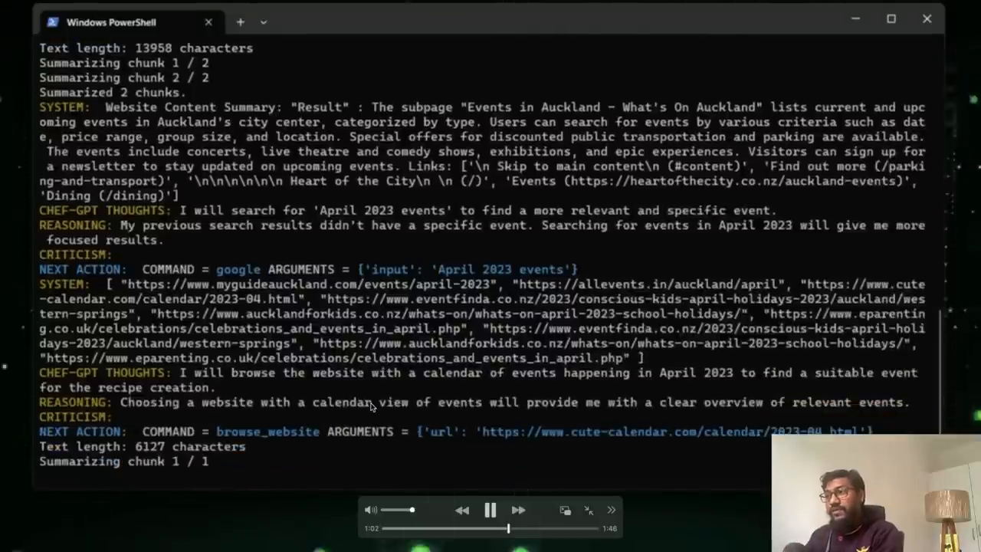
click(490, 509)
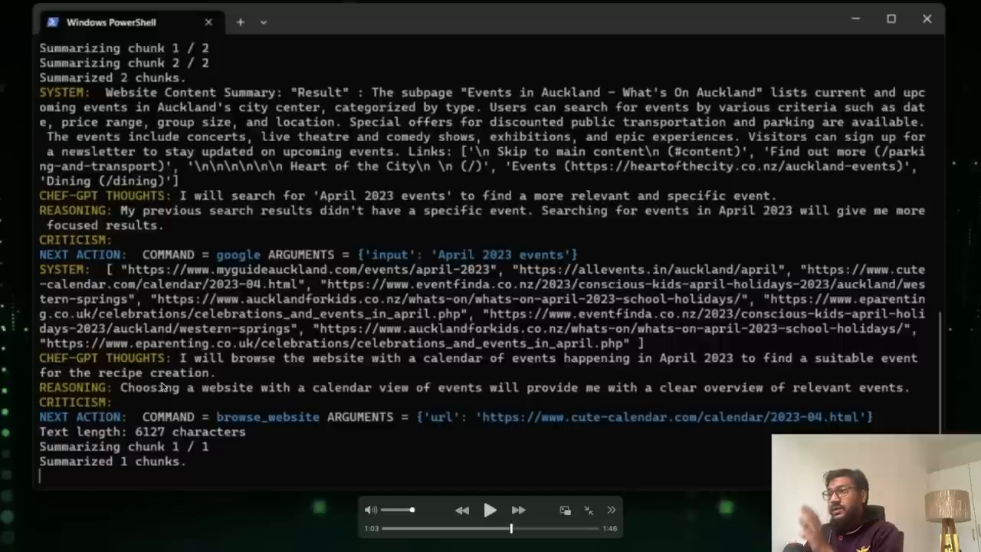
mouse_move(307, 414)
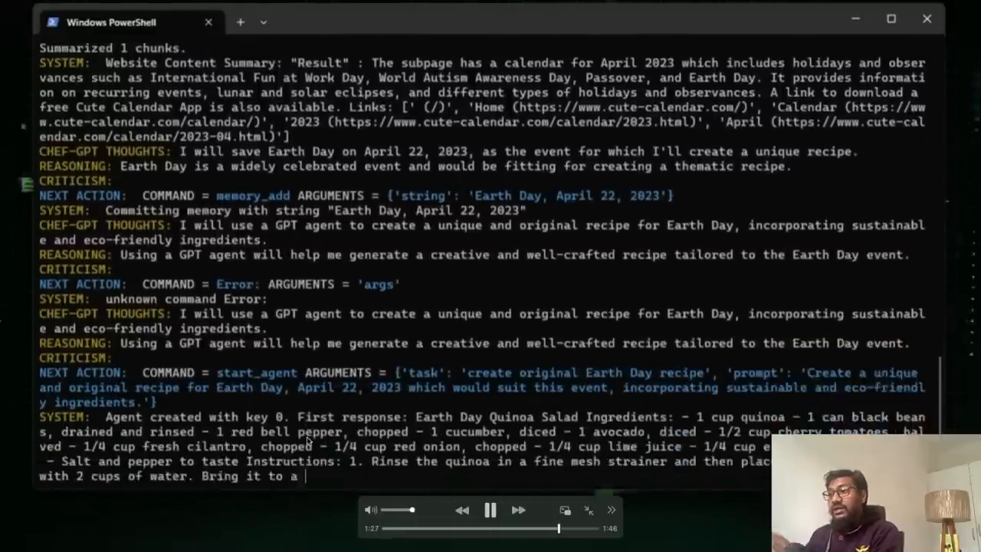
Let the demo finish with the Earth Day quinoa salad recipe and move down to the Help Fund section.
scroll(down, 3)
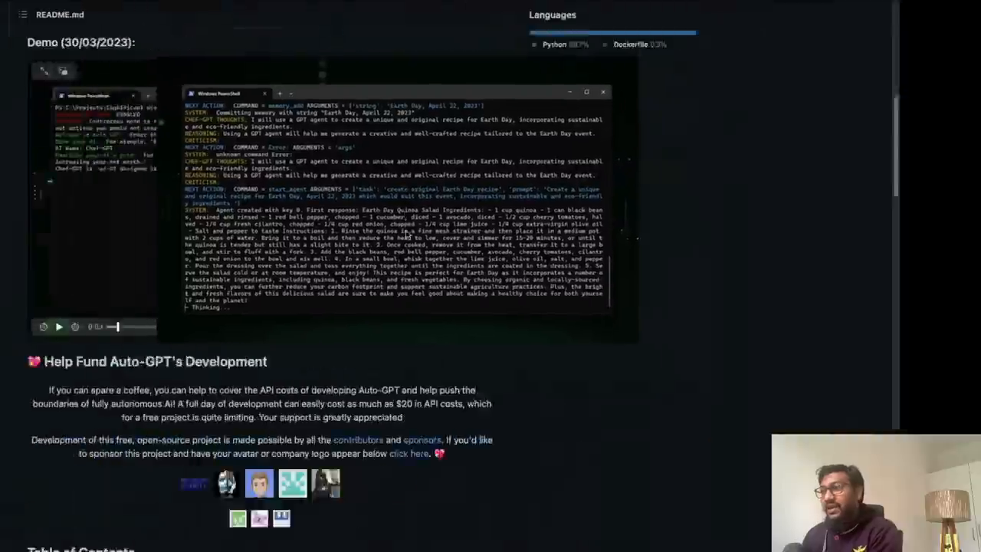
Bring the README's Features and Requirements lists into view and read through them.
scroll(down, 3)
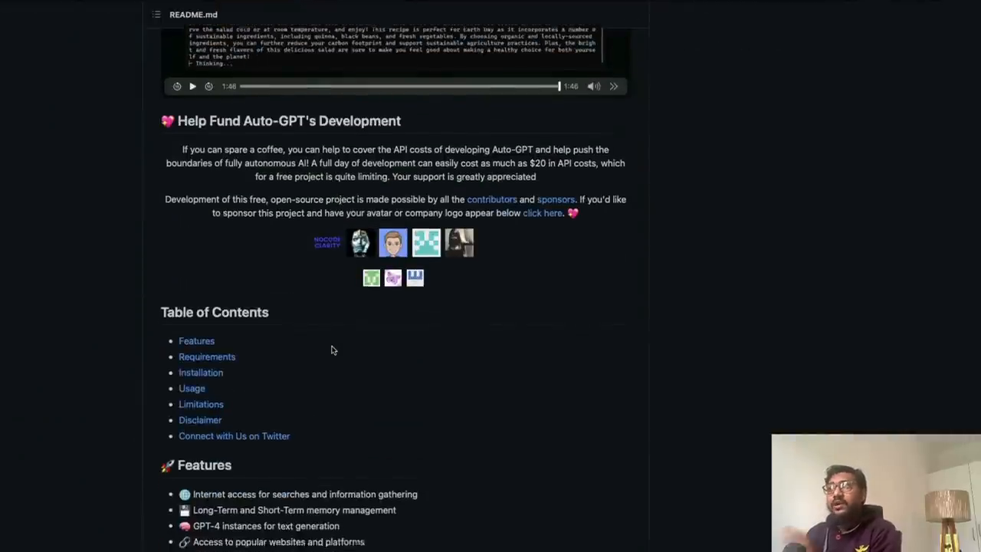
scroll(down, 3)
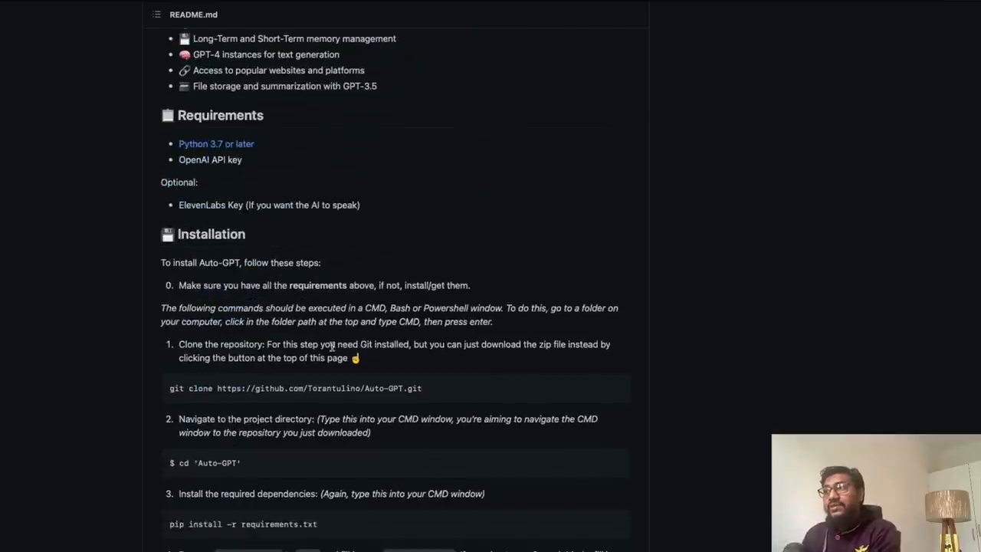
scroll(down, 3)
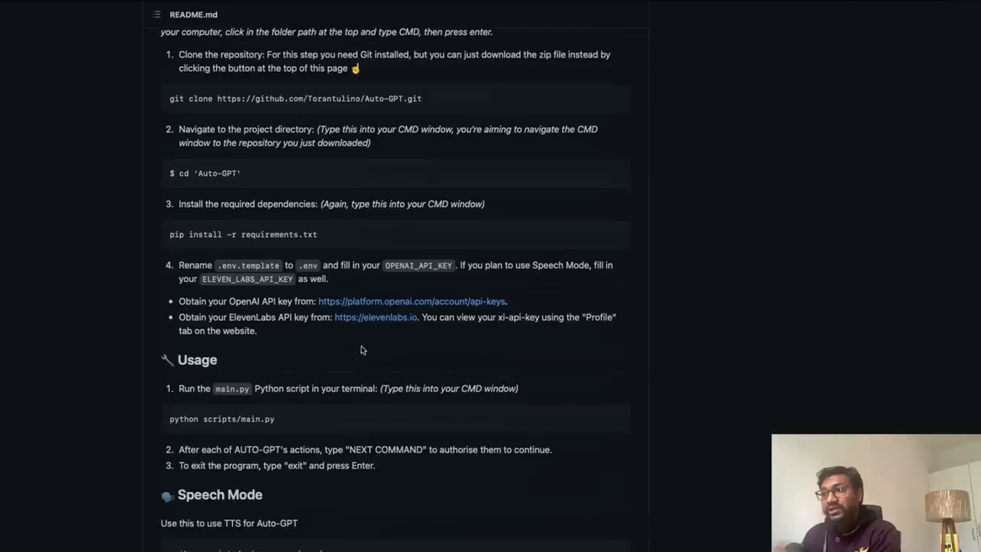
scroll(up, 3)
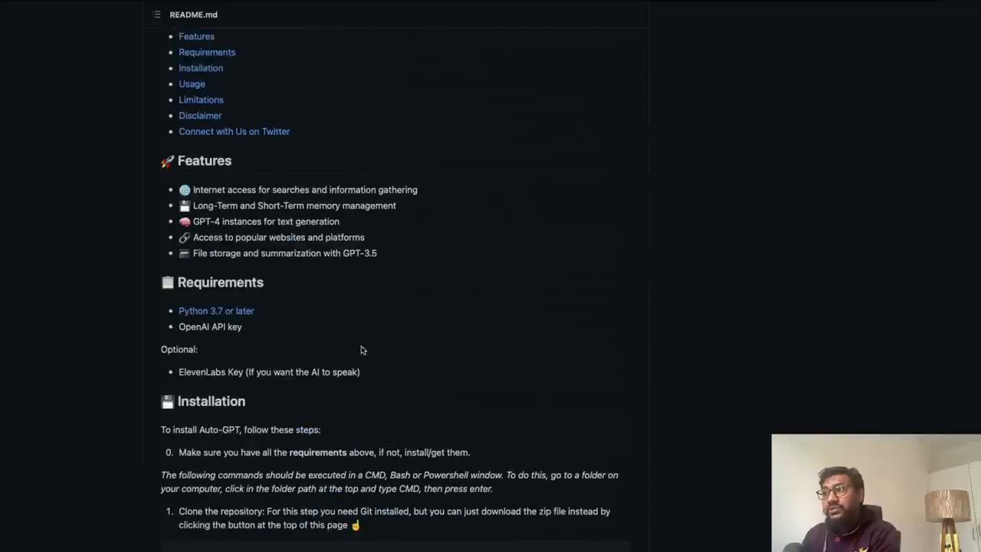
scroll(up, 3)
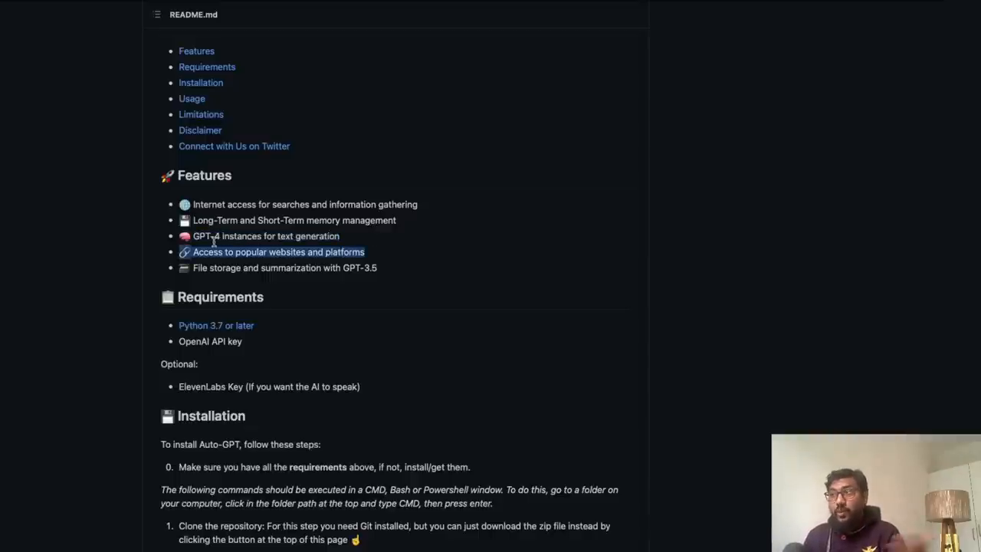
mouse_move(203, 276)
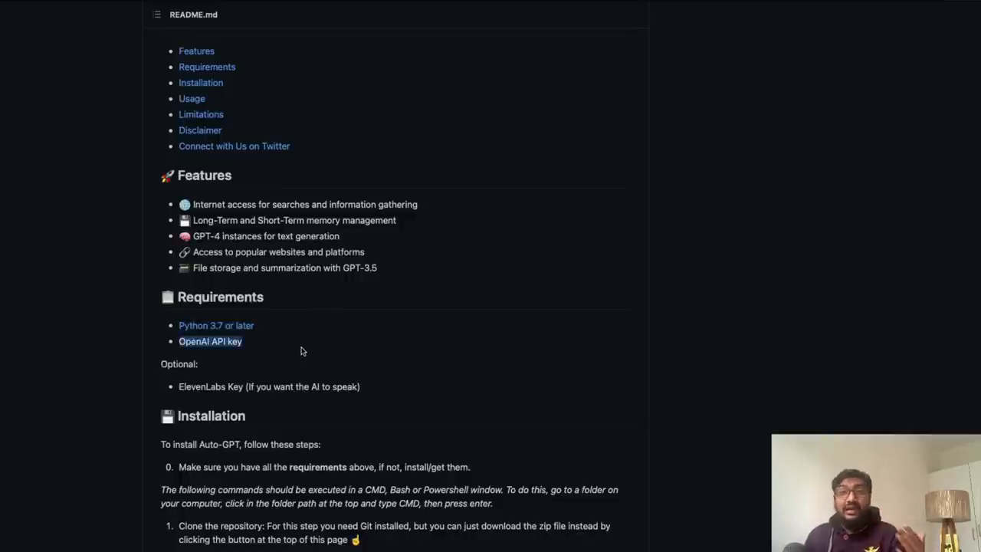
scroll(down, 3)
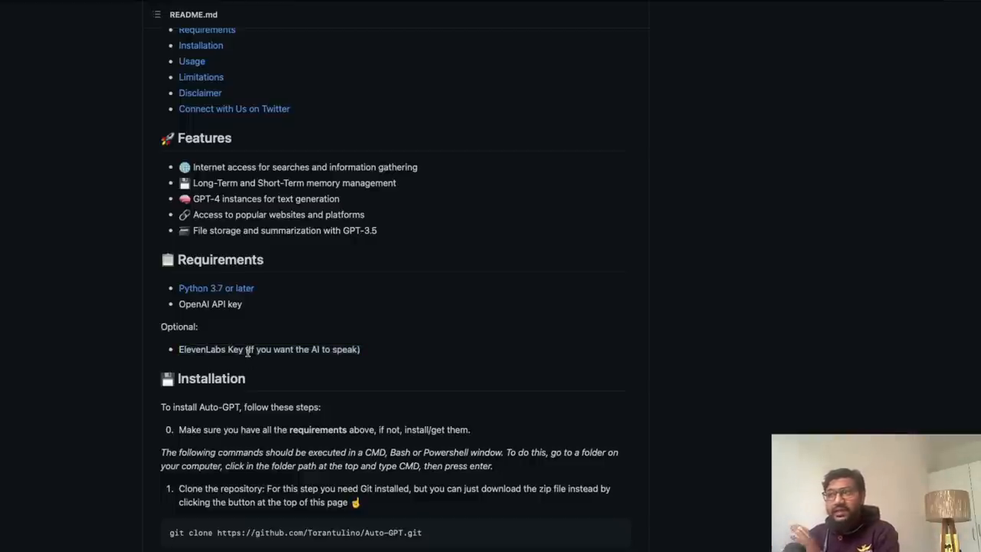
mouse_move(256, 309)
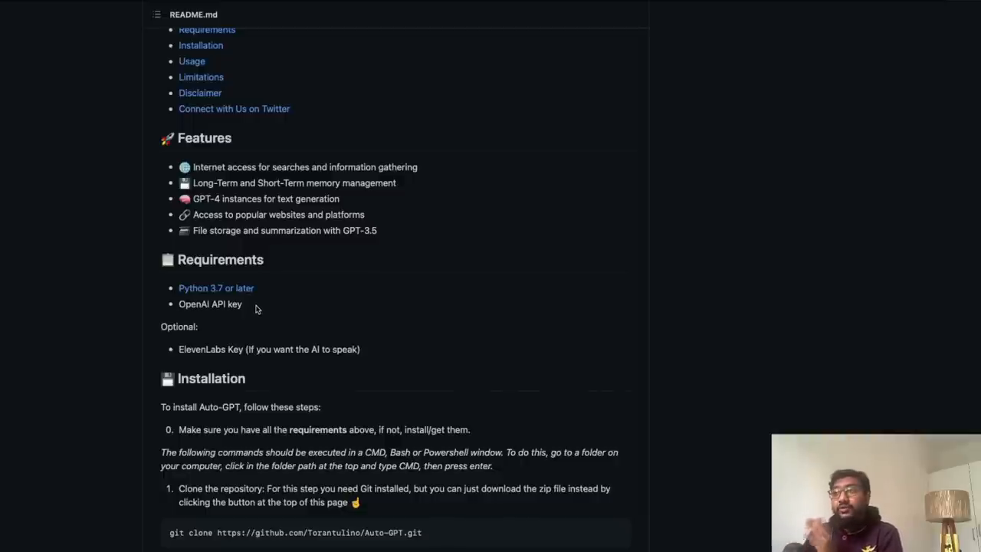
Read down through Installation, Usage, Speech Mode and Continuous Mode to Limitations and Disclaimer.
scroll(down, 3)
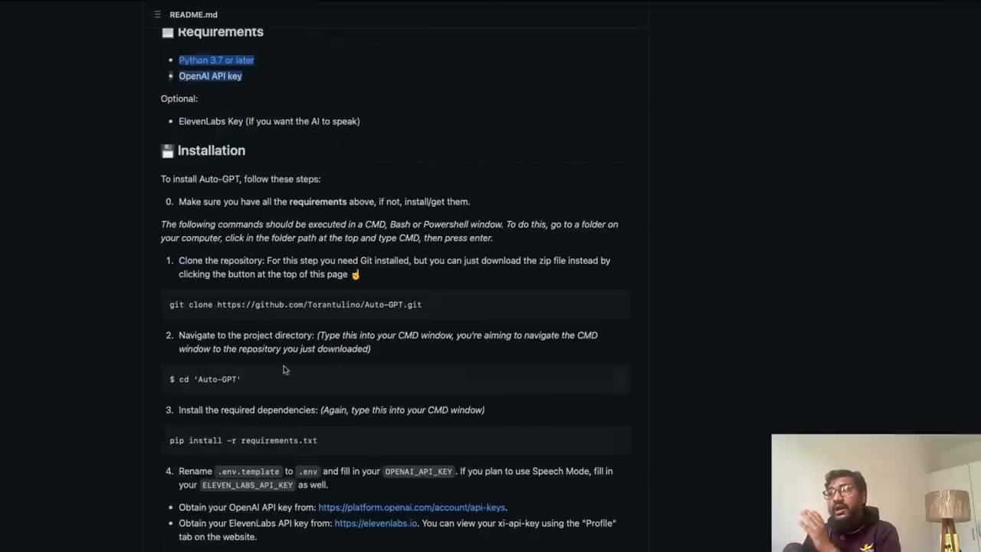
scroll(down, 3)
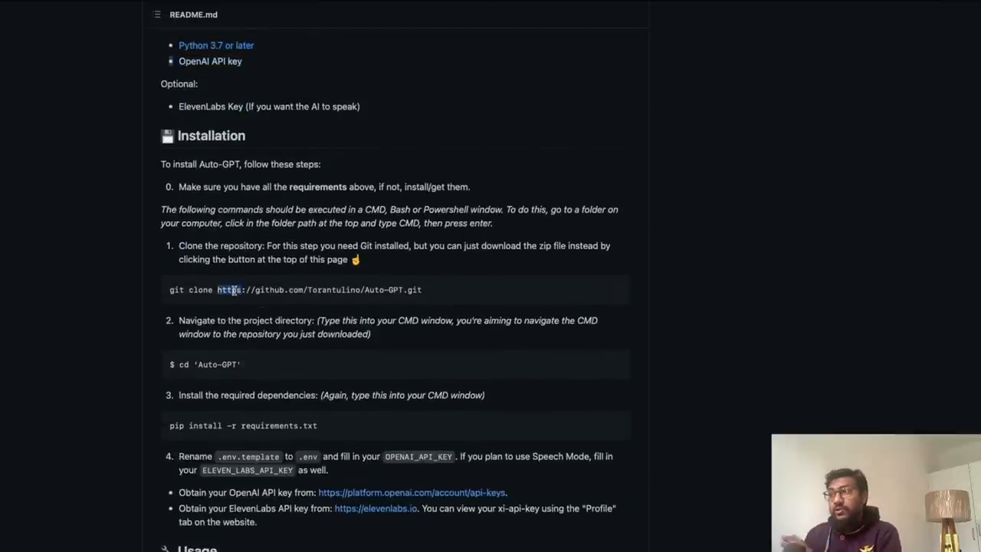
scroll(down, 3)
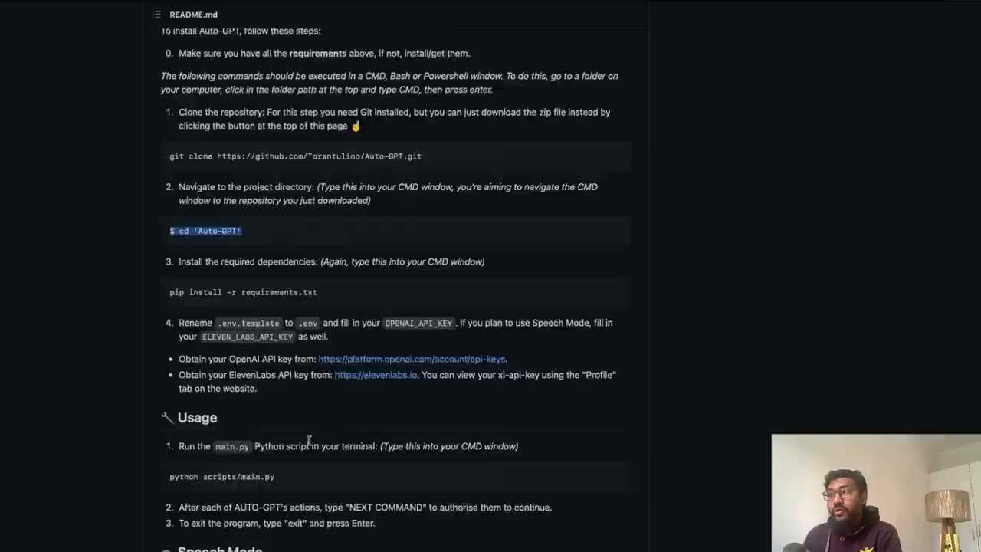
scroll(down, 3)
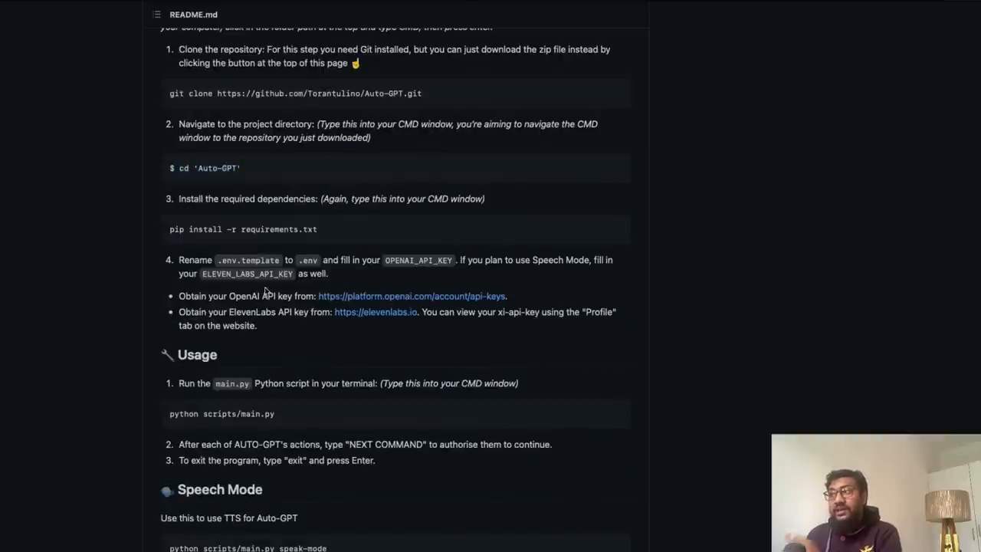
mouse_move(274, 323)
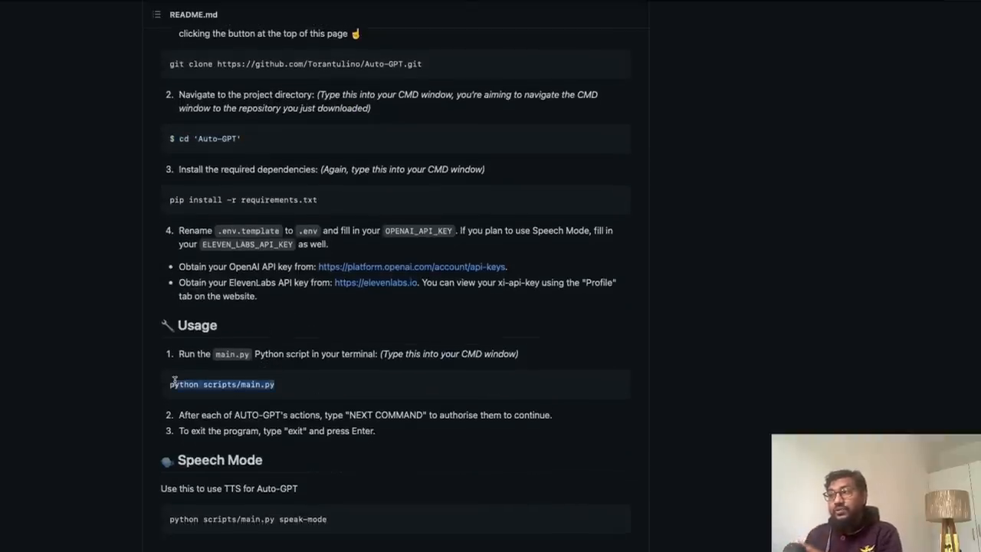
scroll(down, 3)
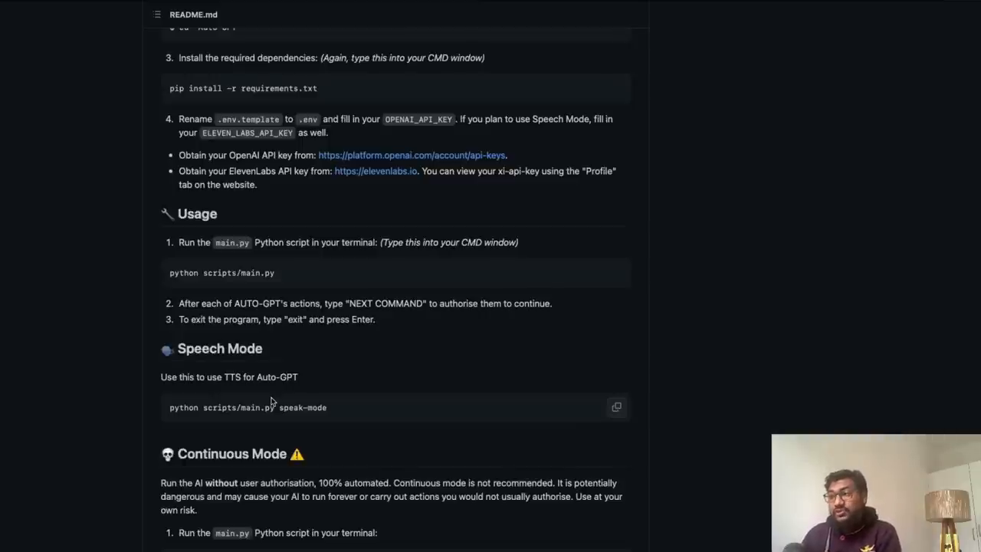
scroll(down, 3)
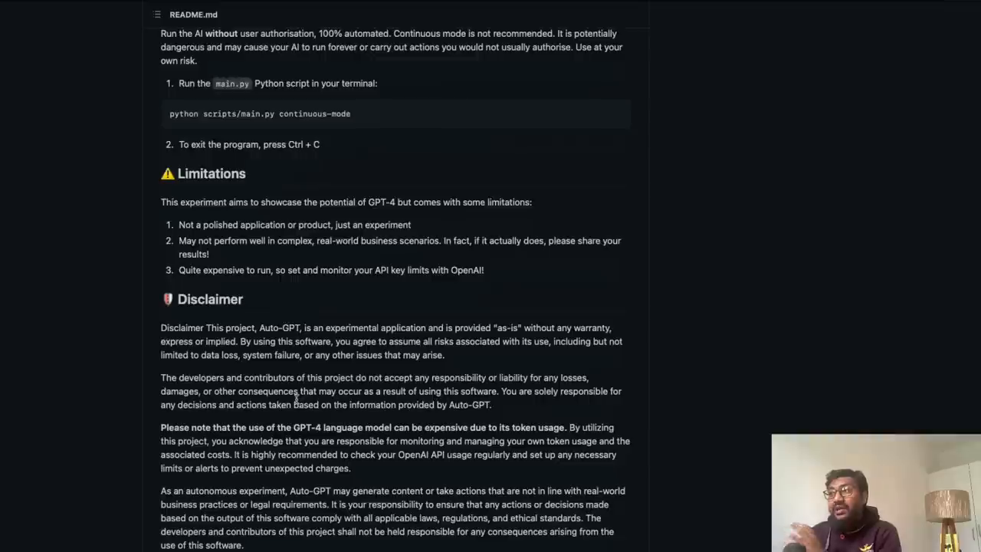
Scroll back to the top of the Auto-GPT repository with the file list and README introduction in view.
scroll(up, 3)
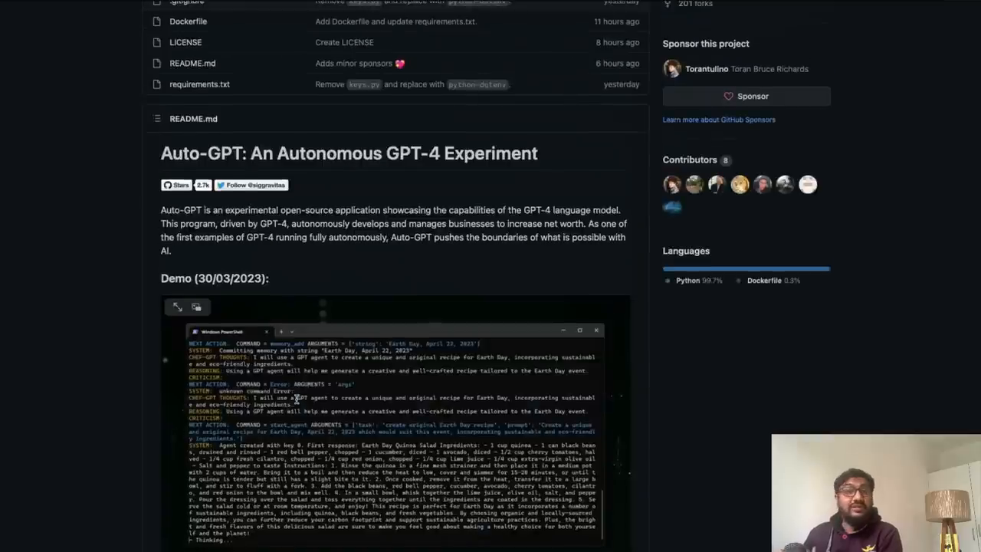
scroll(down, 3)
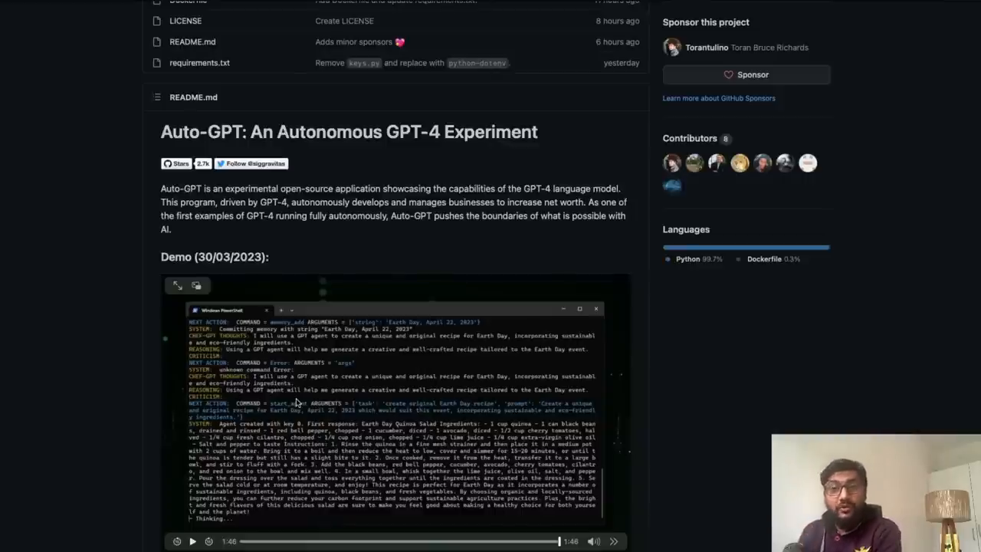
scroll(down, 3)
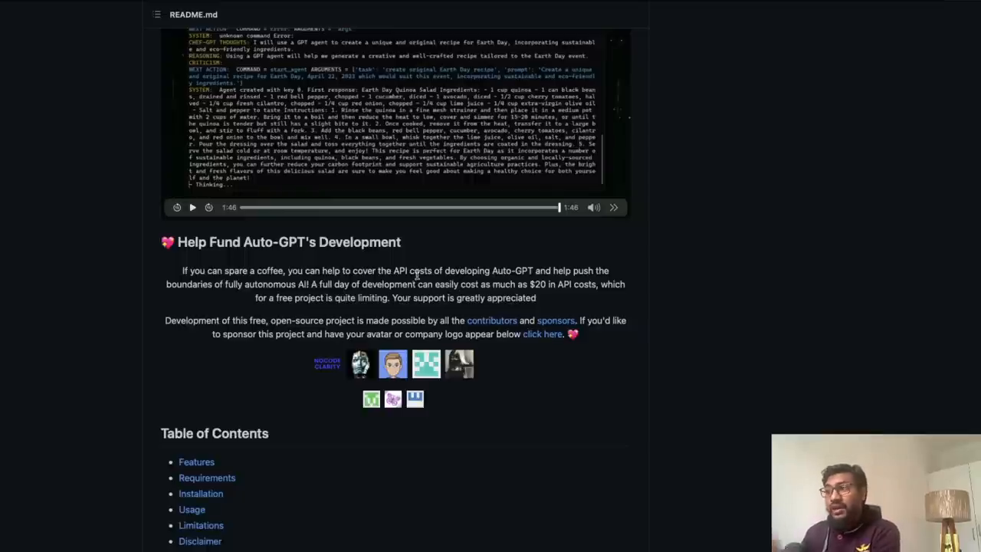
scroll(up, 3)
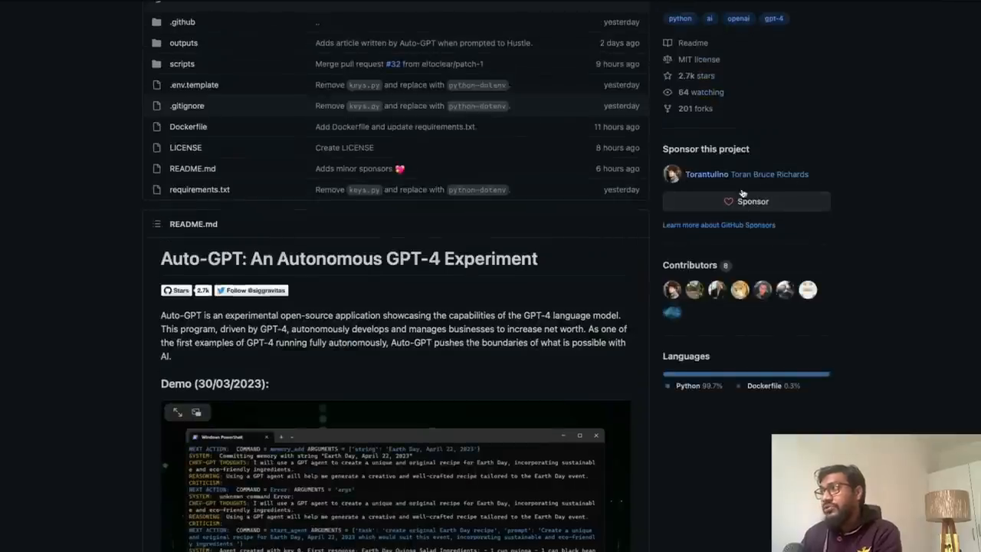
scroll(down, 3)
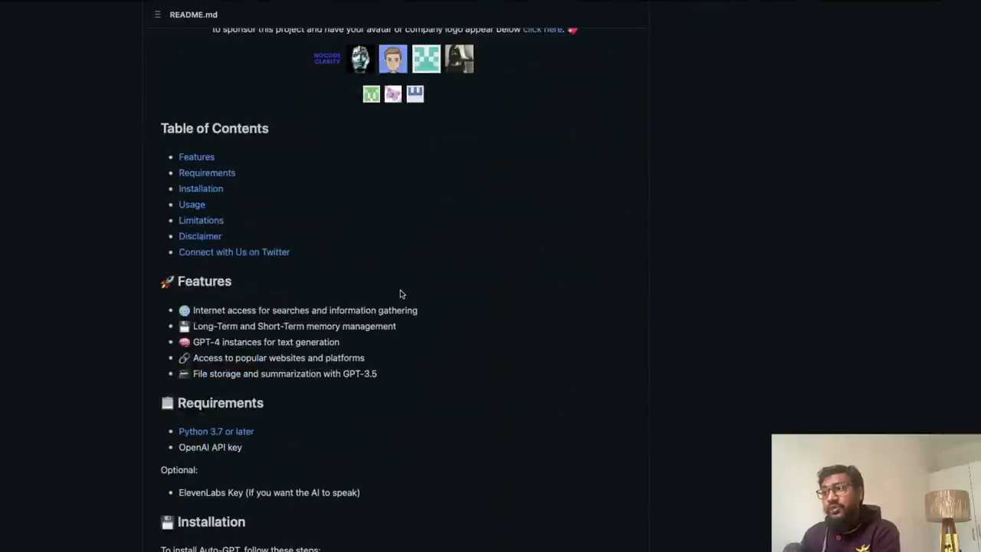
scroll(up, 3)
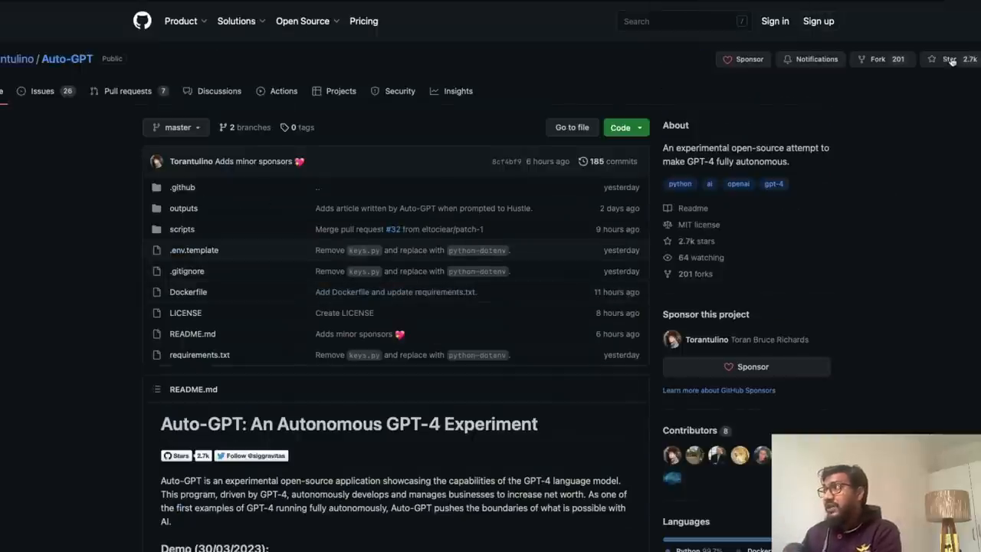
scroll(down, 3)
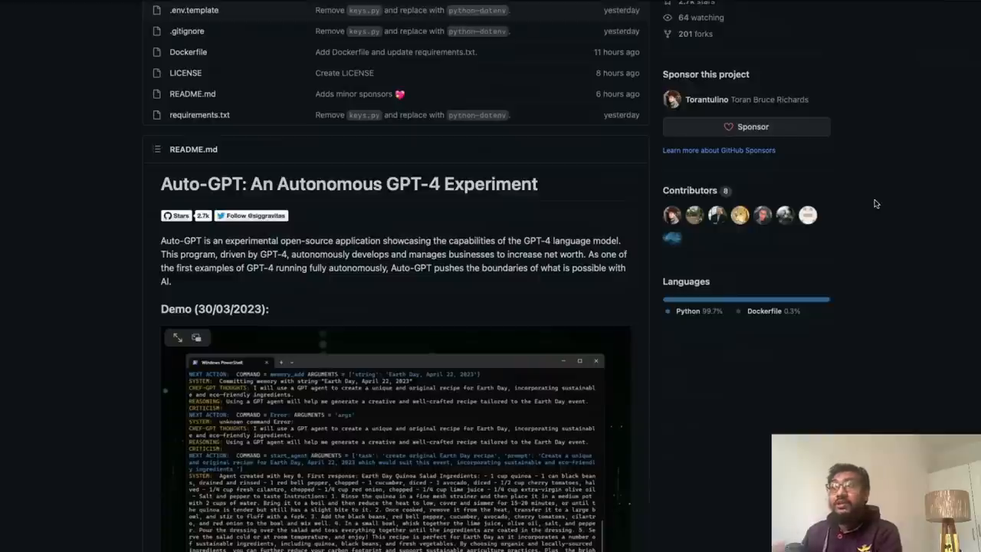